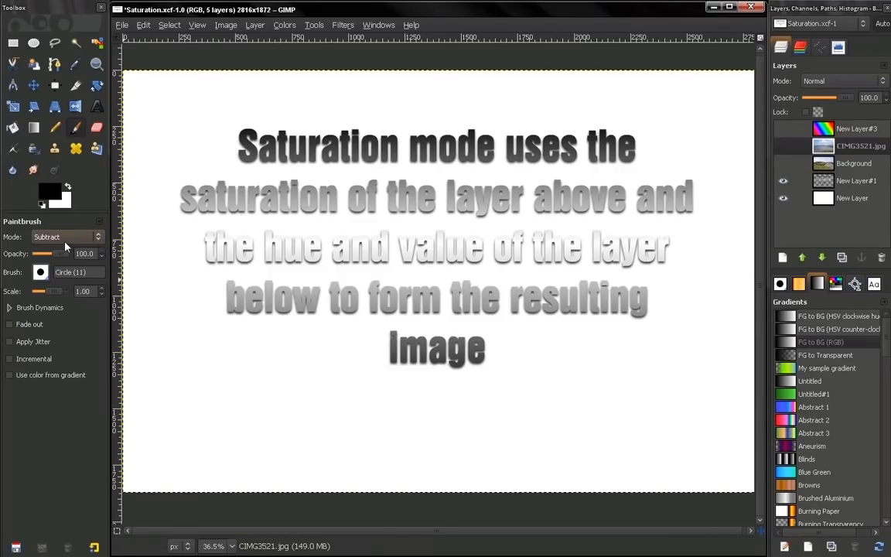
- Switch the Paintbrush mode from Subtract to Saturation
{"action": "left_click", "coordinate": [65, 237]}
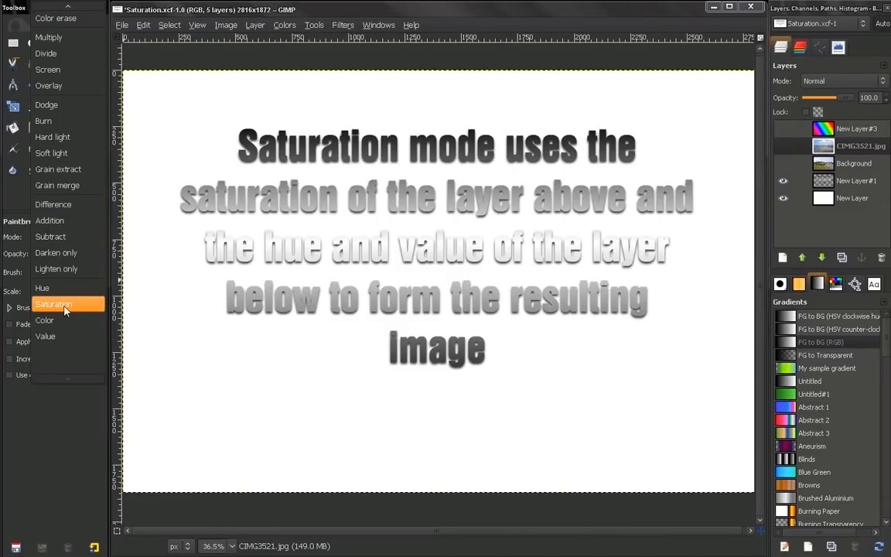
{"action": "left_click", "coordinate": [52, 303]}
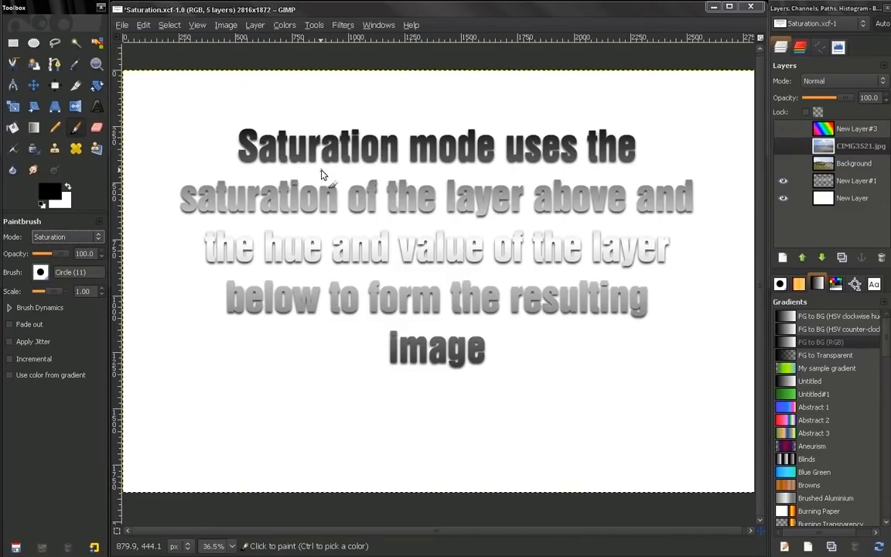
{"action": "mouse_move", "coordinate": [325, 215]}
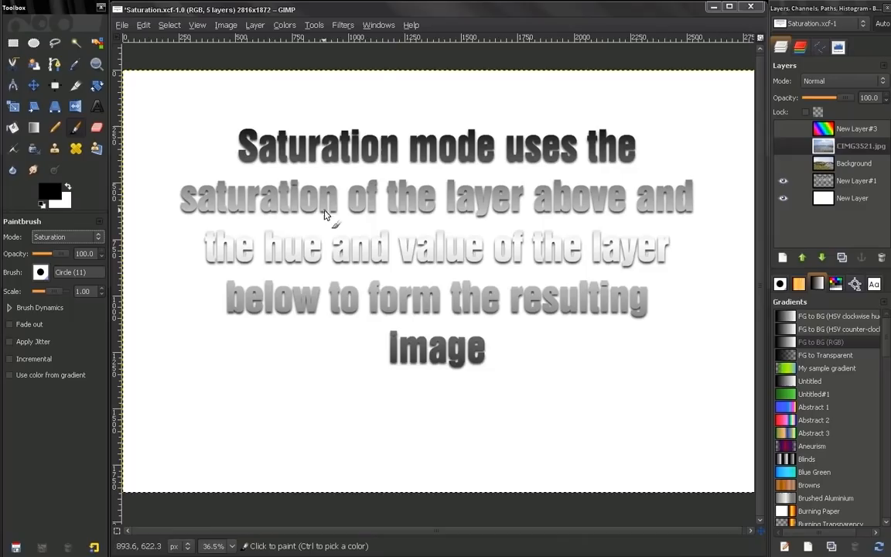
{"action": "mouse_move", "coordinate": [365, 247]}
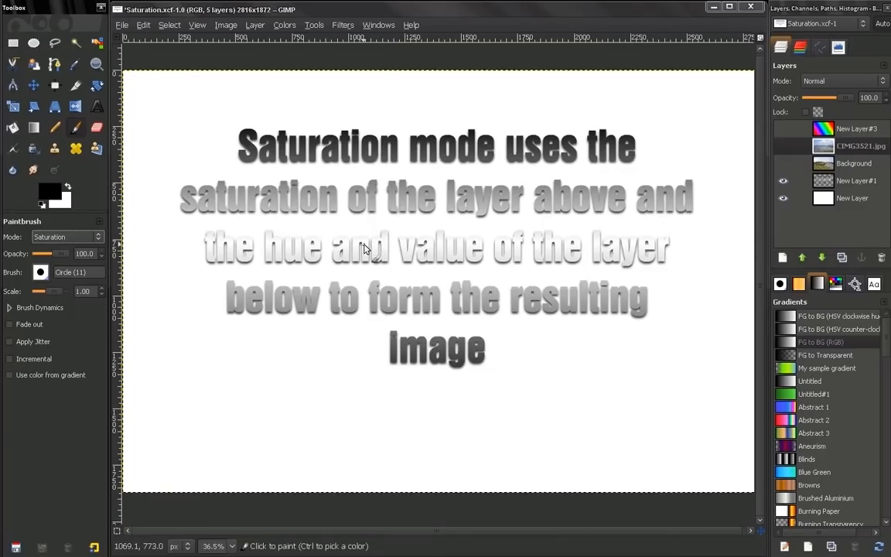
{"action": "mouse_move", "coordinate": [359, 308]}
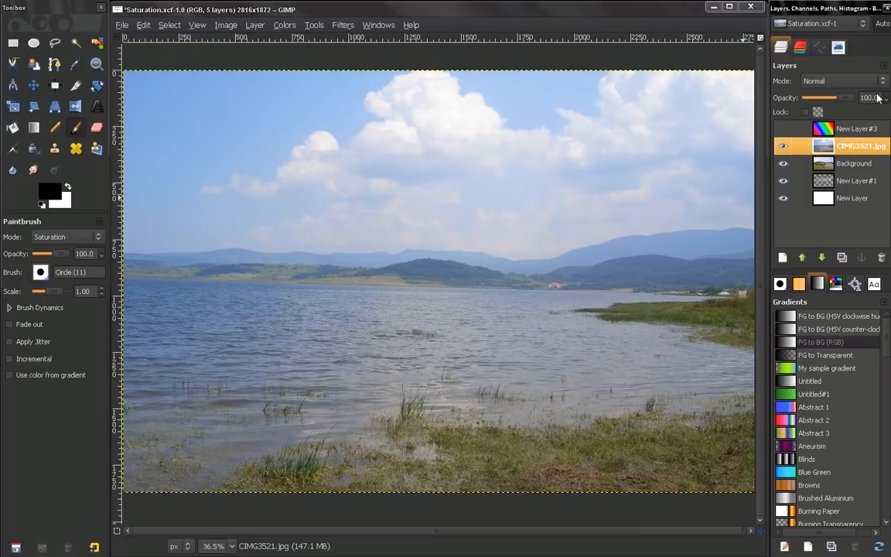
- Set the rainbow gradient layer (New Layer#3) to Saturation mode above the landscape photo
{"action": "left_click", "coordinate": [843, 80]}
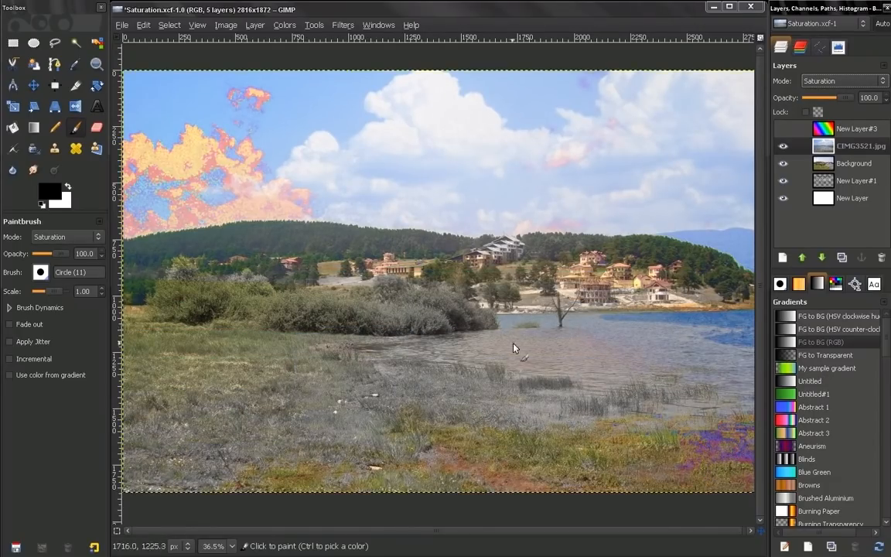
{"action": "mouse_move", "coordinate": [597, 263]}
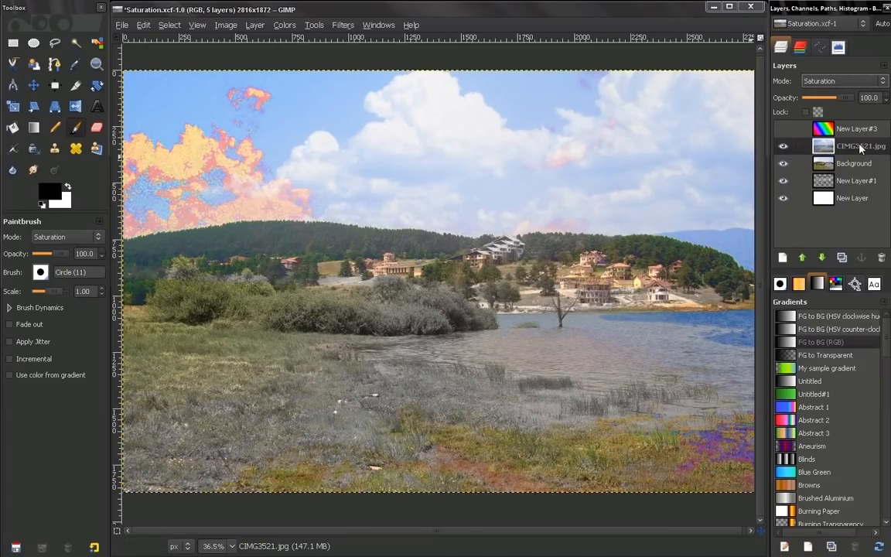
{"action": "left_click", "coordinate": [841, 81]}
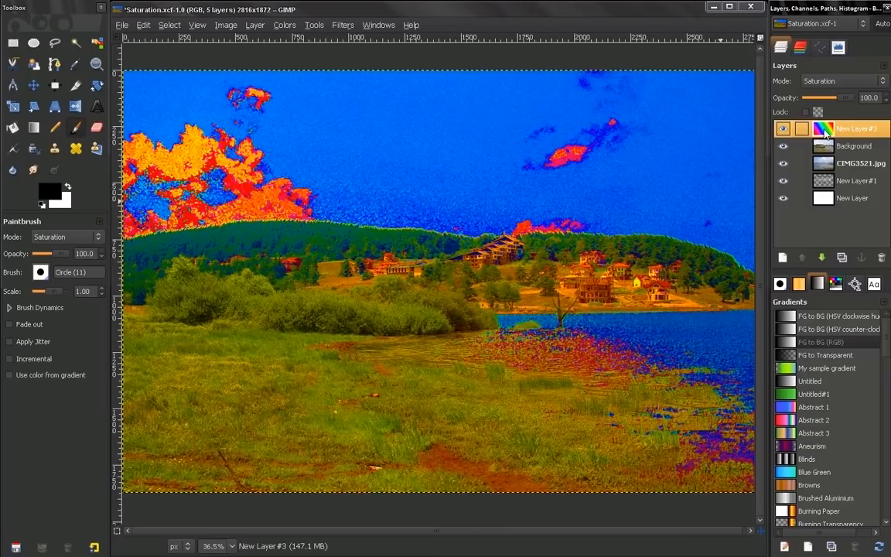
- Set the gradient layer's mode back to Normal so the plain rainbow fills the canvas
{"action": "left_click", "coordinate": [841, 81]}
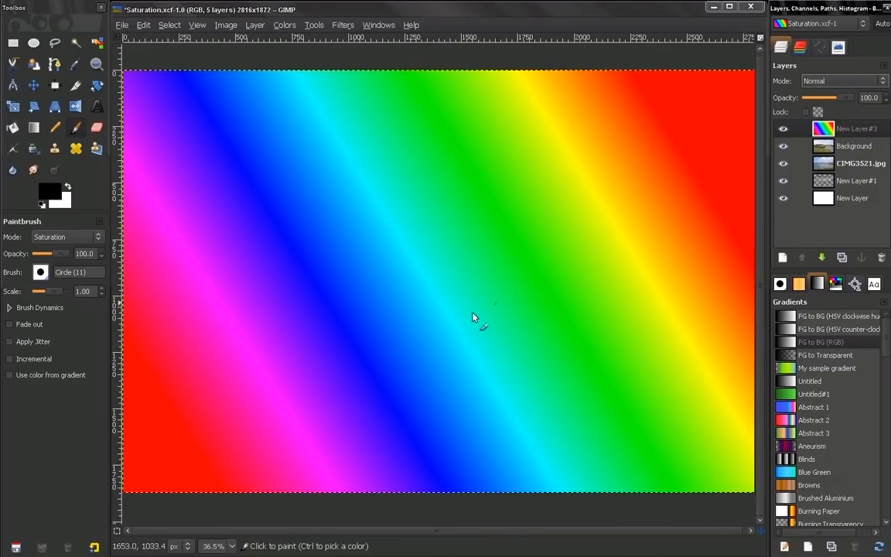
{"action": "left_click", "coordinate": [34, 126]}
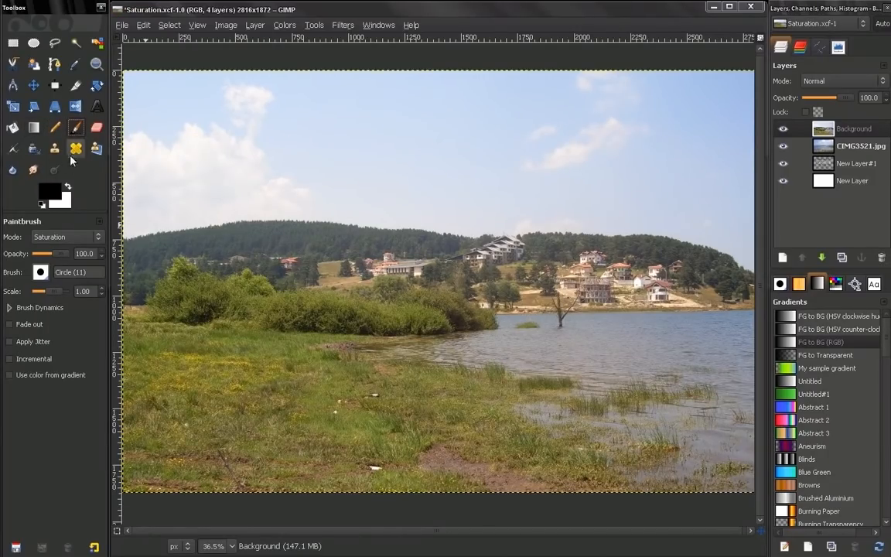
{"action": "mouse_move", "coordinate": [49, 194]}
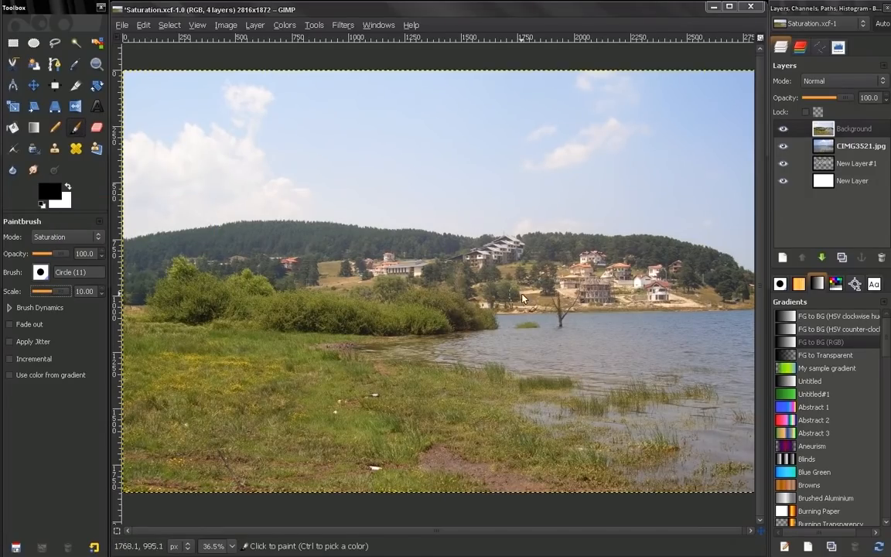
- Enlarge the Paintbrush by raising its Scale to 10
{"action": "left_click_drag", "start_coordinate": [523, 297], "coordinate": [503, 251]}
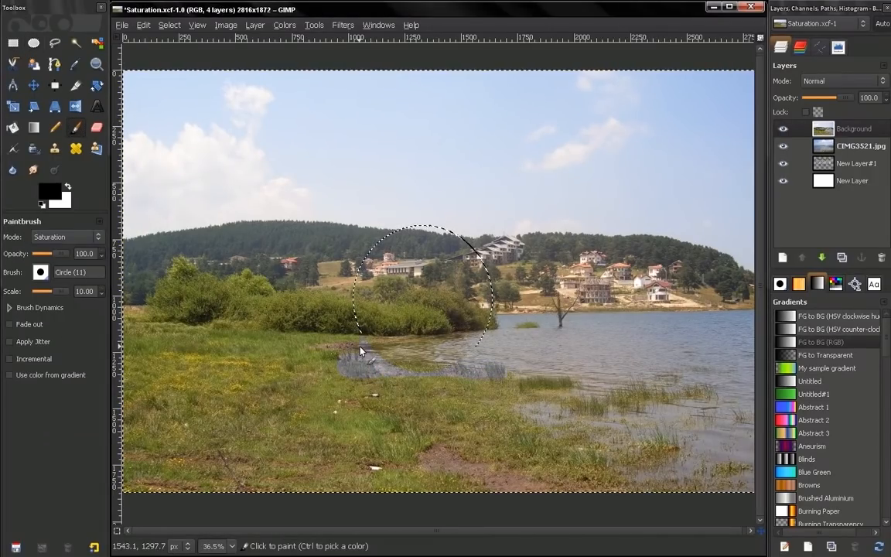
- Paint a Saturation-mode stroke with black over the shoreline, turning it grey and colourless
{"action": "left_click_drag", "start_coordinate": [364, 348], "coordinate": [324, 293]}
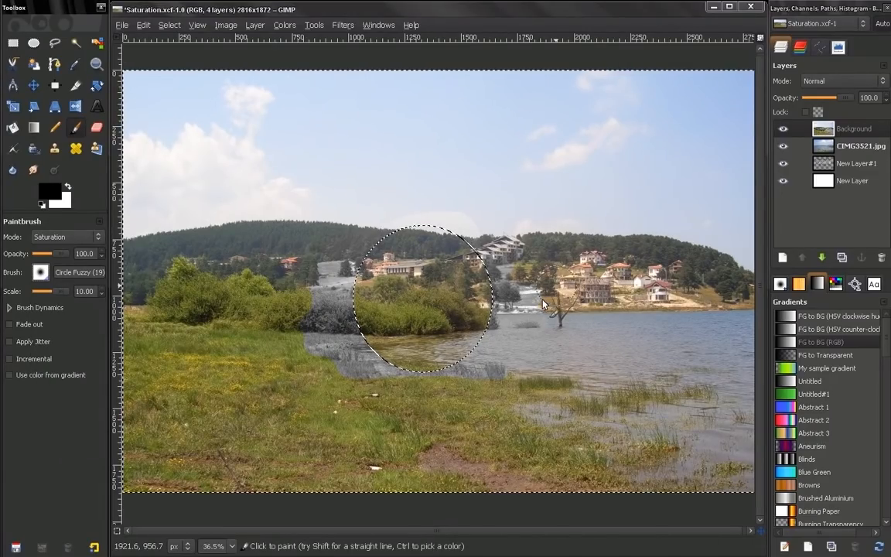
{"action": "mouse_move", "coordinate": [127, 267]}
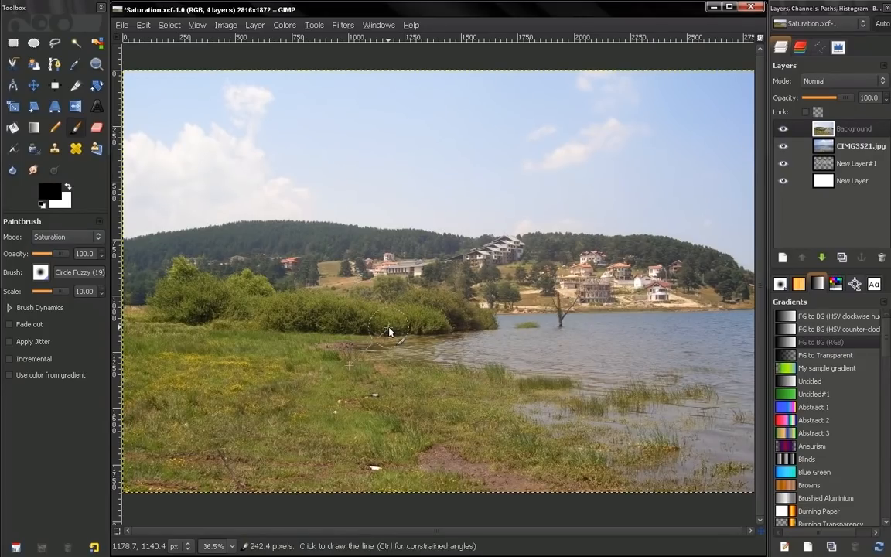
{"action": "mouse_move", "coordinate": [71, 127]}
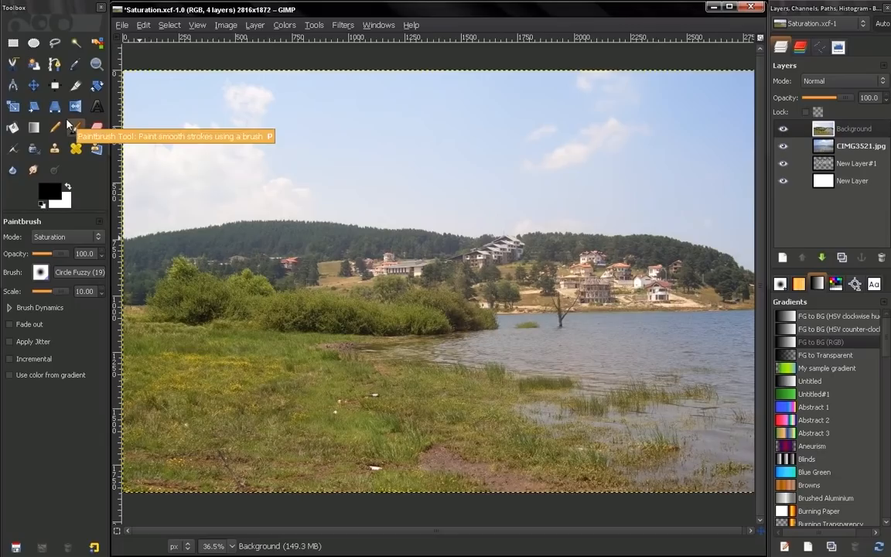
{"action": "mouse_move", "coordinate": [49, 201]}
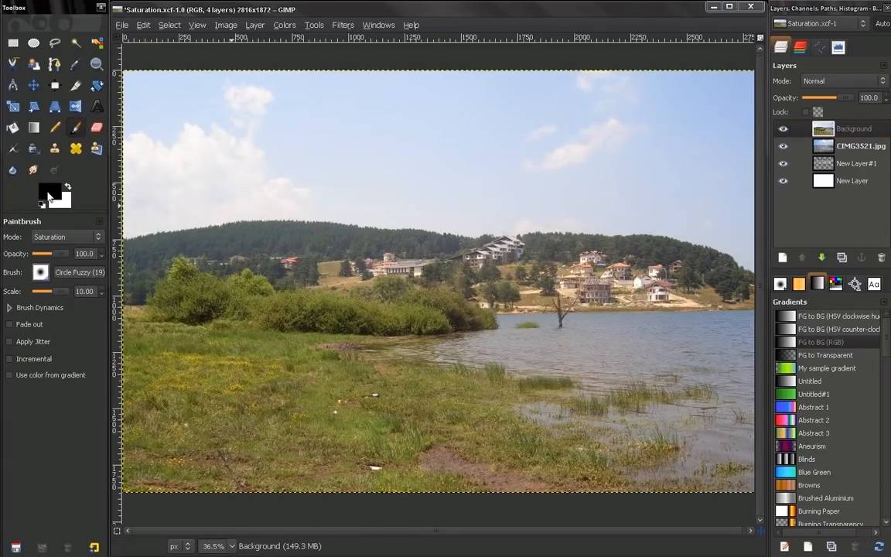
- Pick a bright foreground colour and paint vivid saturation strokes over the hill and houses
{"action": "left_click", "coordinate": [46, 192]}
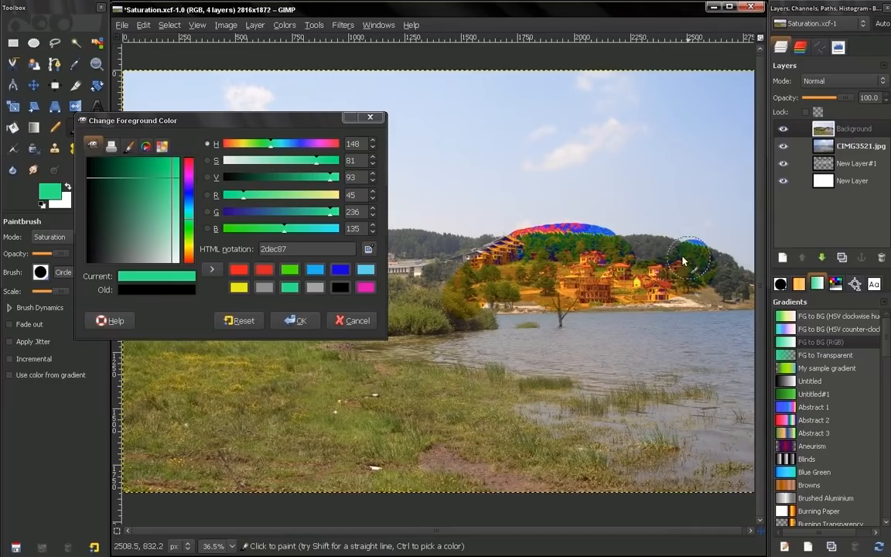
{"action": "left_click_drag", "start_coordinate": [689, 260], "coordinate": [406, 390]}
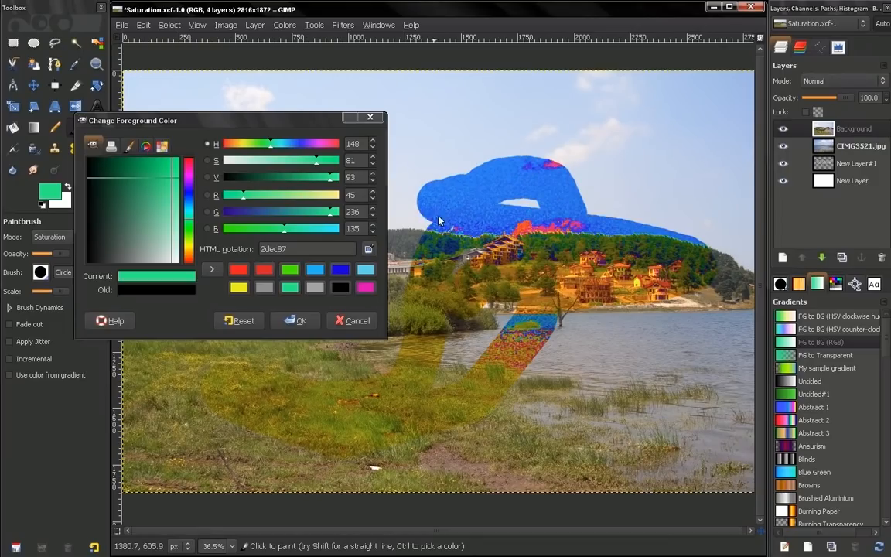
{"action": "left_click", "coordinate": [350, 320]}
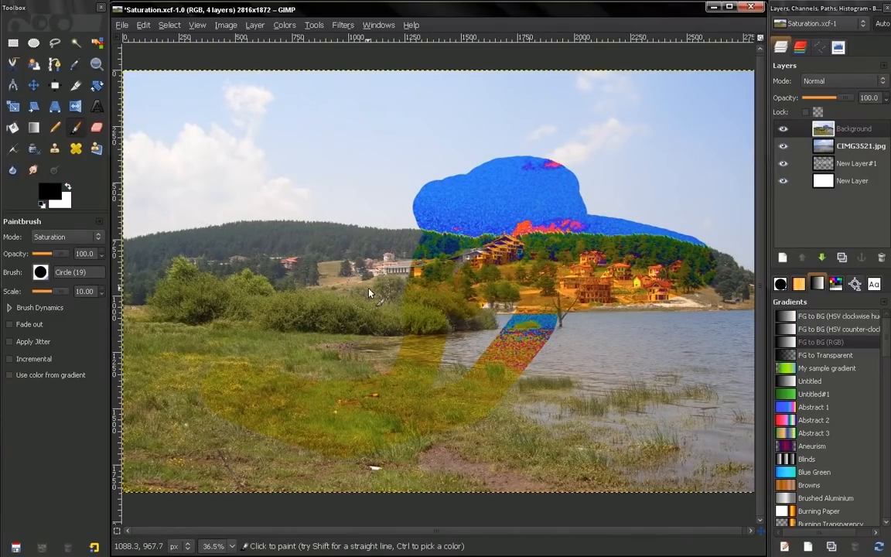